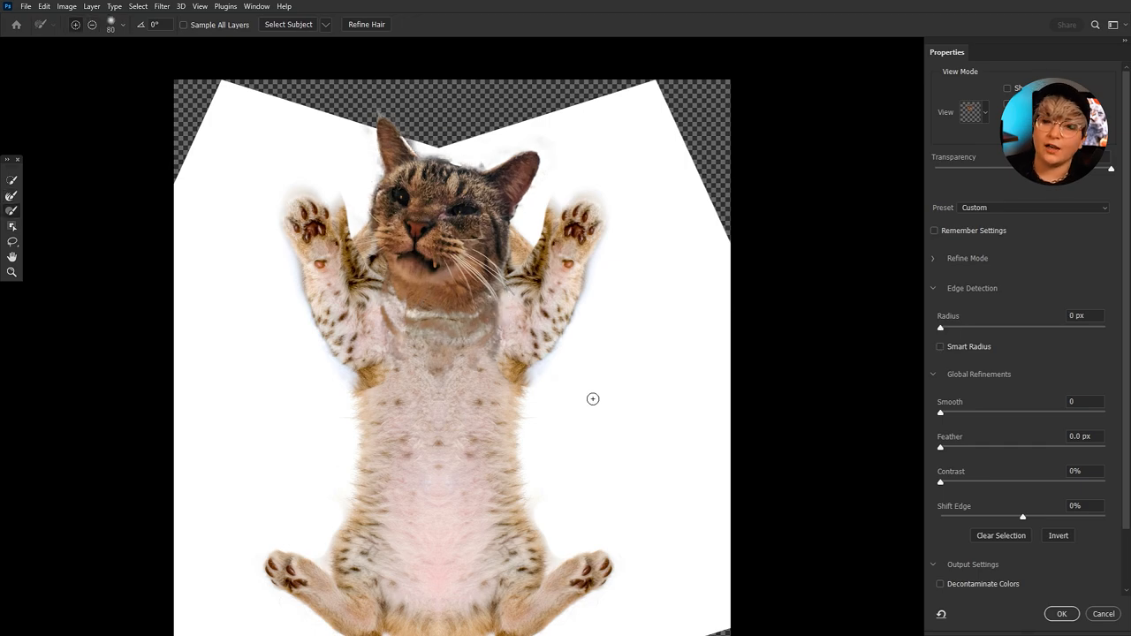
- Place the breaking-wave photo as a layer above the wave-2021 layer
{"action": "left_click", "coordinate": [1061, 613]}
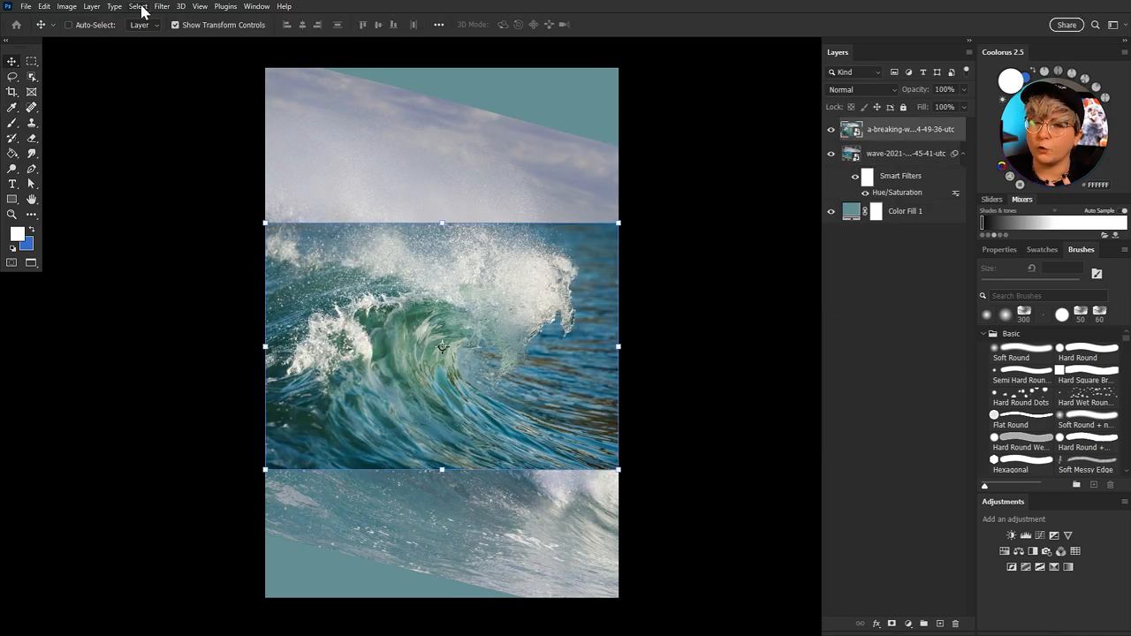
- Mask the breaking-wave layer using an inverted Color Range selection of the sampled wave colour
{"action": "left_click", "coordinate": [138, 6]}
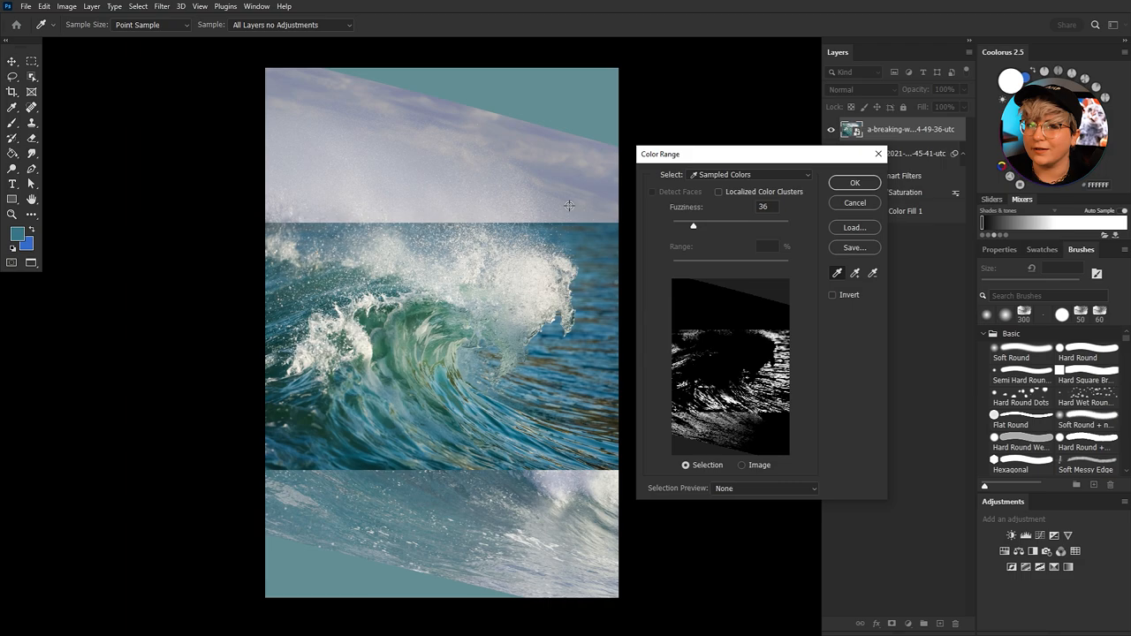
{"action": "left_click", "coordinate": [854, 183]}
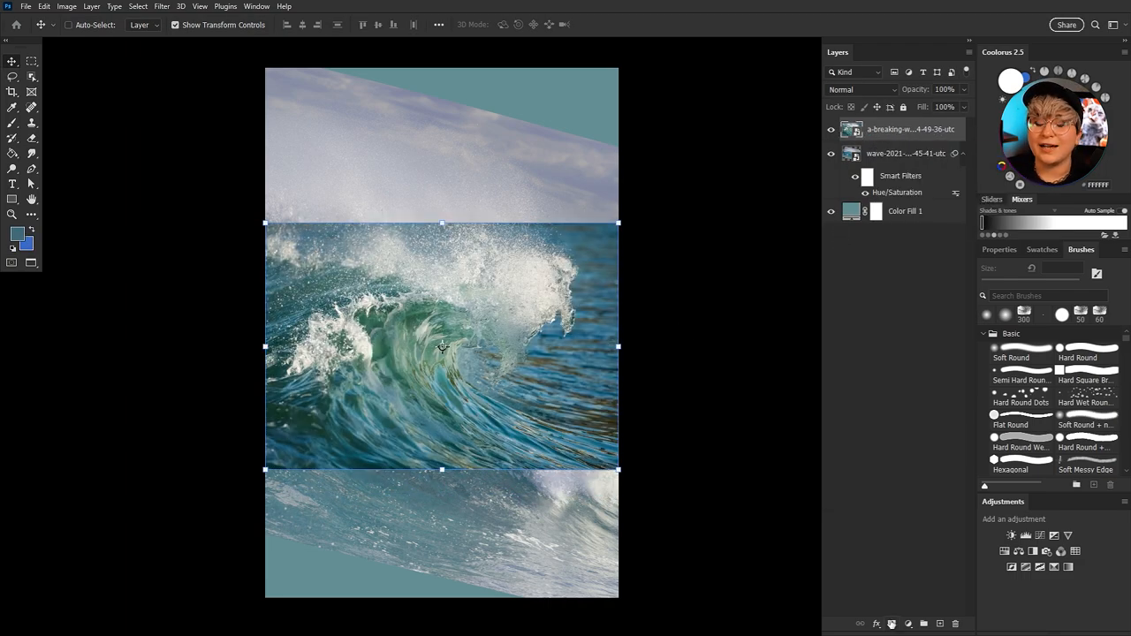
{"action": "left_click", "coordinate": [138, 6]}
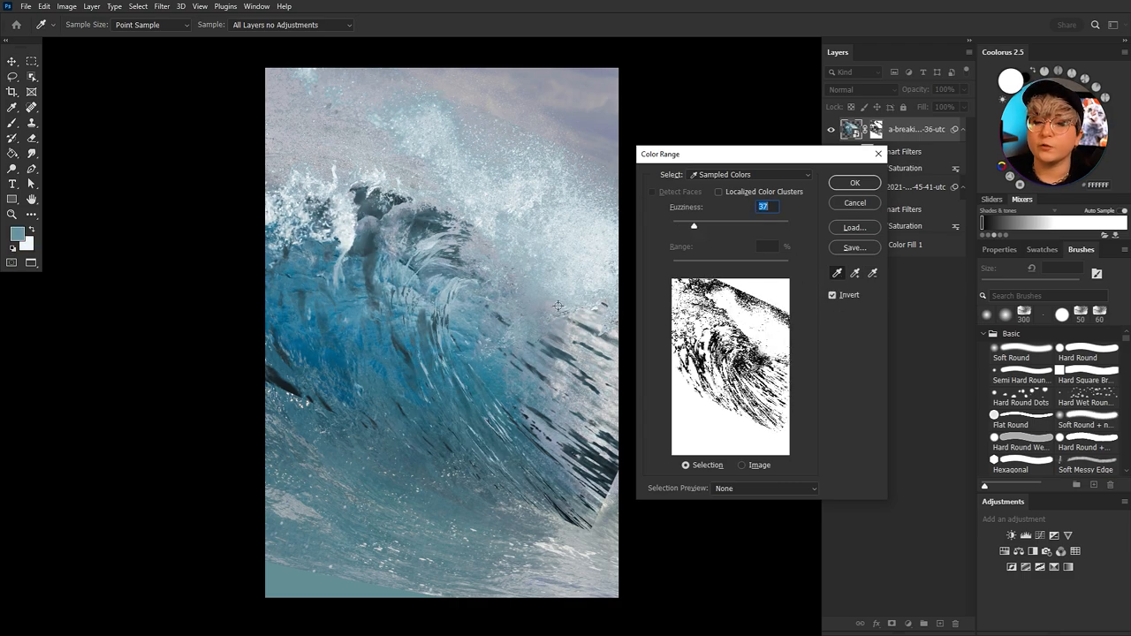
{"action": "left_click", "coordinate": [854, 182]}
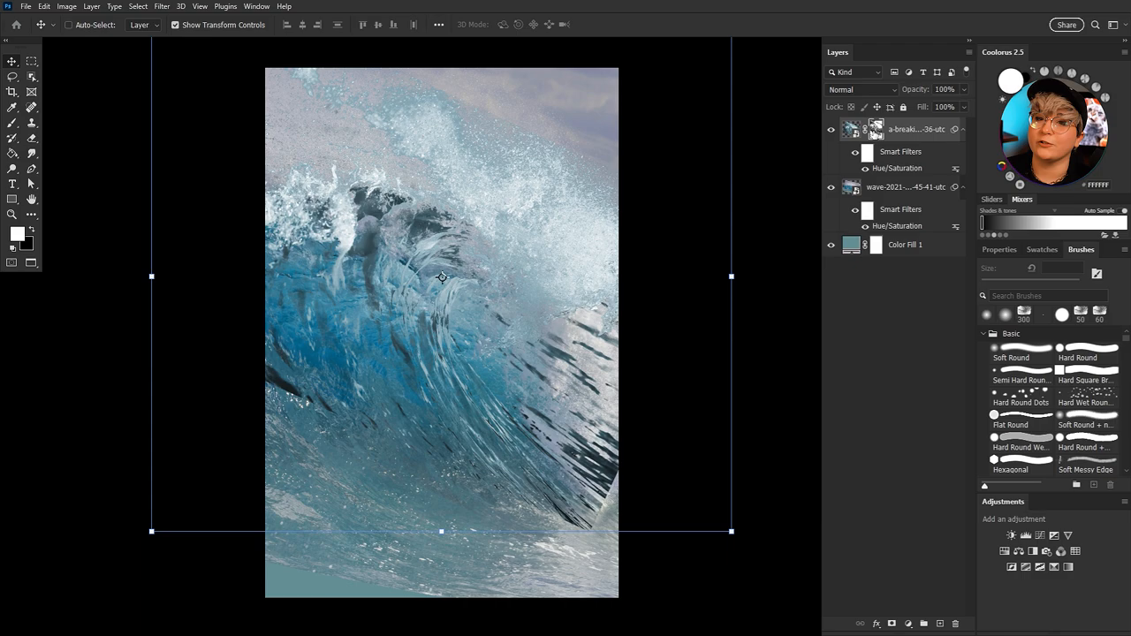
- Soften the breaking wave's hard edge on its mask and tint it blue
{"action": "left_click", "coordinate": [1086, 420]}
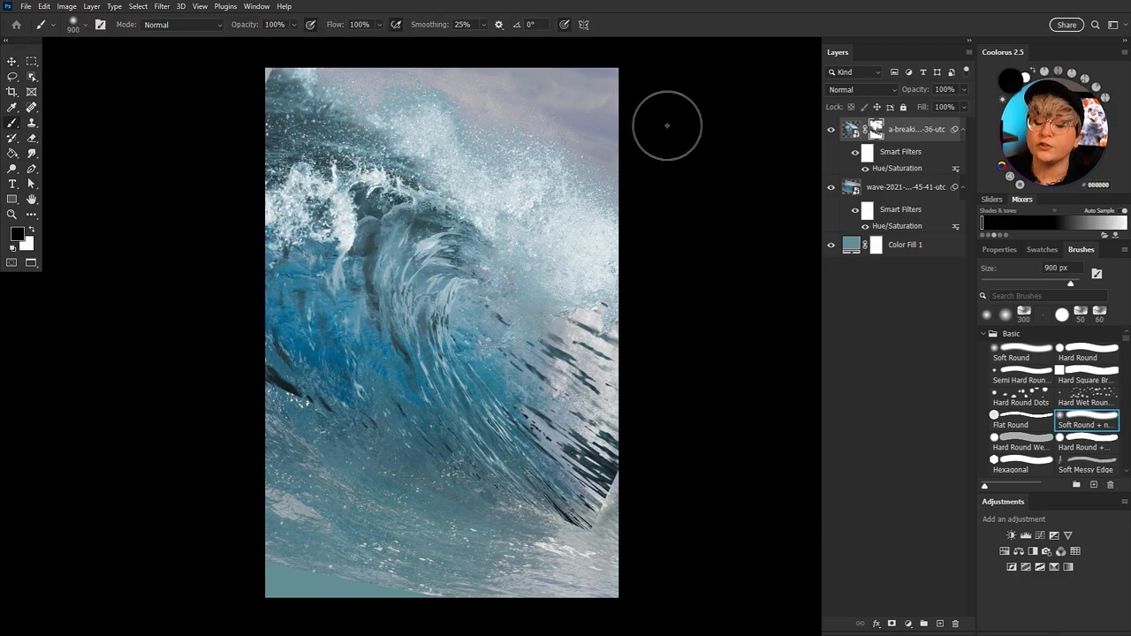
{"action": "left_click_drag", "start_coordinate": [667, 126], "coordinate": [601, 380]}
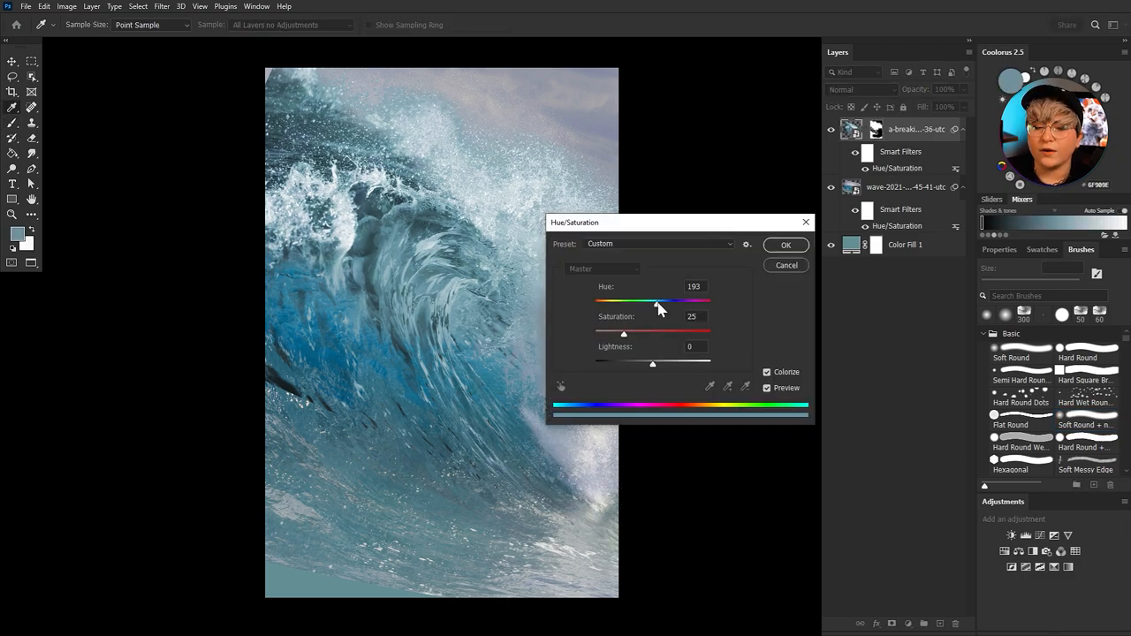
{"action": "left_click", "coordinate": [784, 245]}
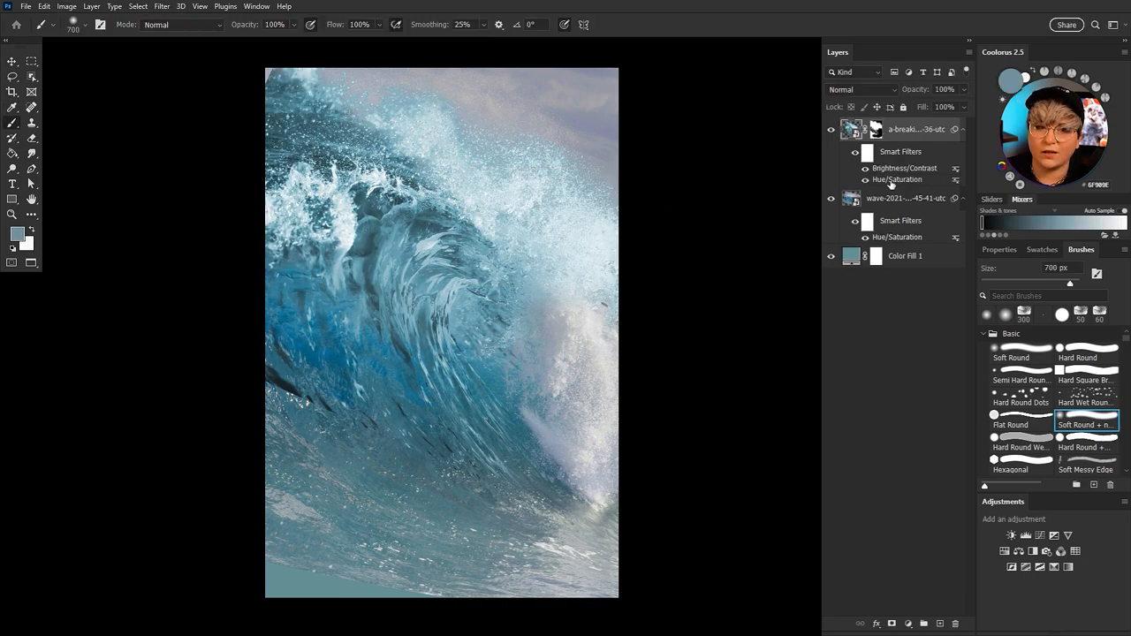
- Make the Hue/Saturation adjustments on both wave layers subtler
{"action": "double_click", "coordinate": [897, 179]}
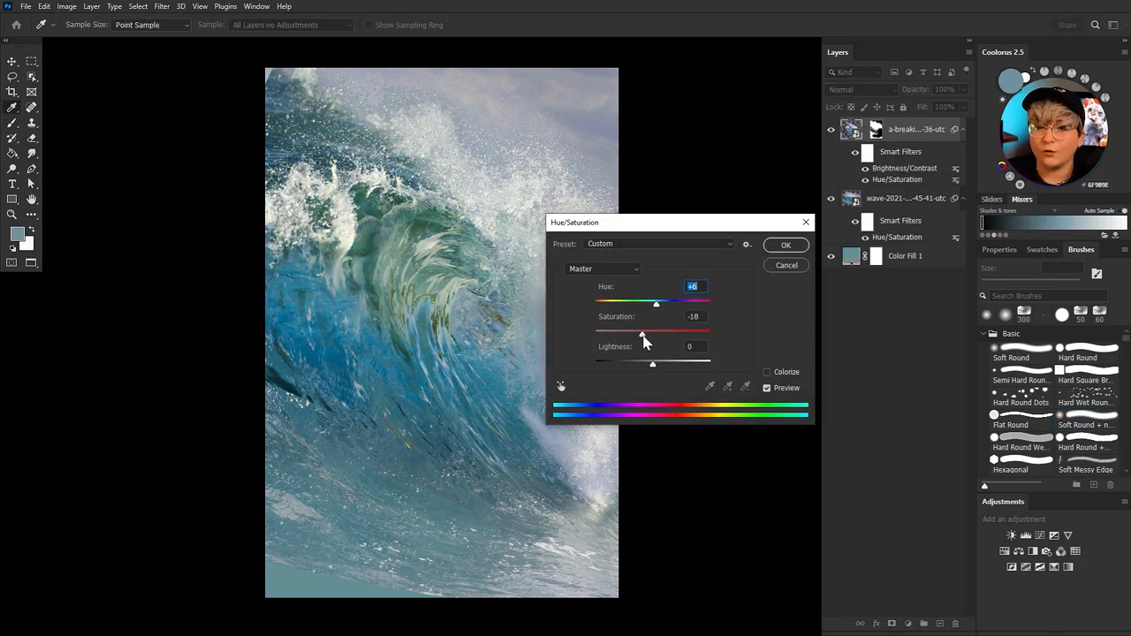
{"action": "left_click", "coordinate": [767, 371]}
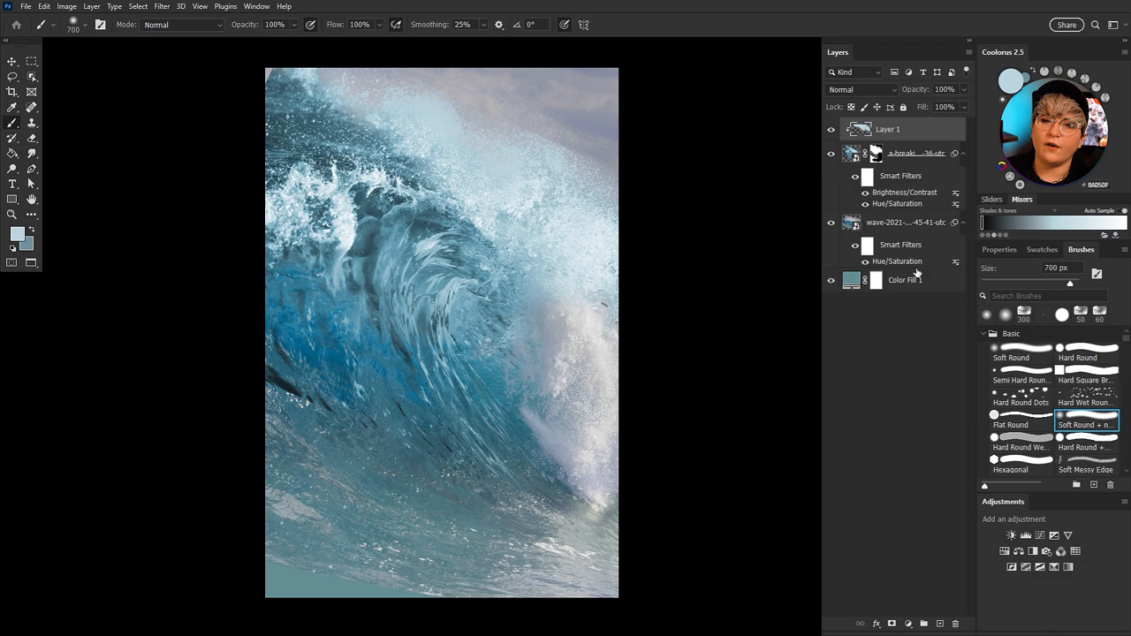
{"action": "double_click", "coordinate": [904, 192]}
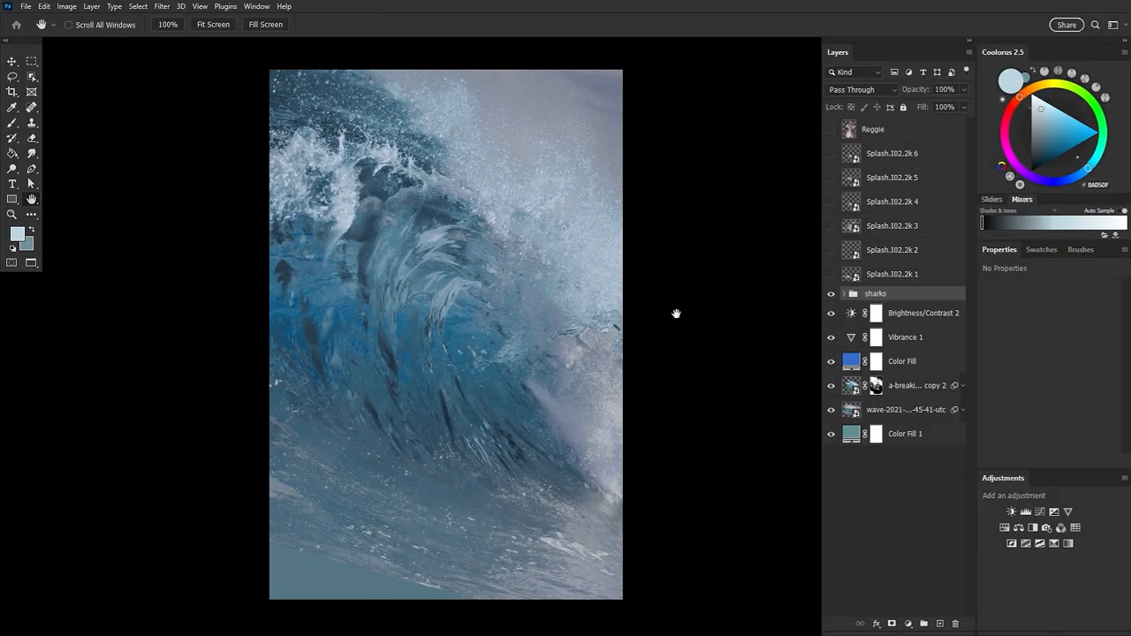
- Show the shark layers, resize and rotate a shark, and move it onto the wave
{"action": "left_click", "coordinate": [844, 294]}
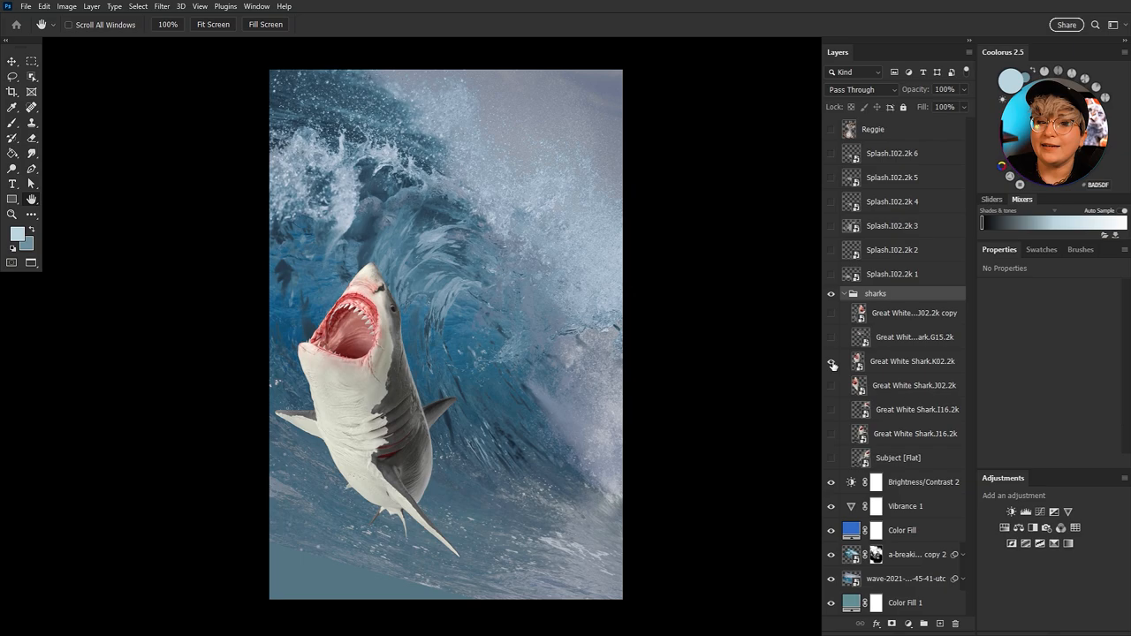
{"action": "left_click", "coordinate": [831, 362]}
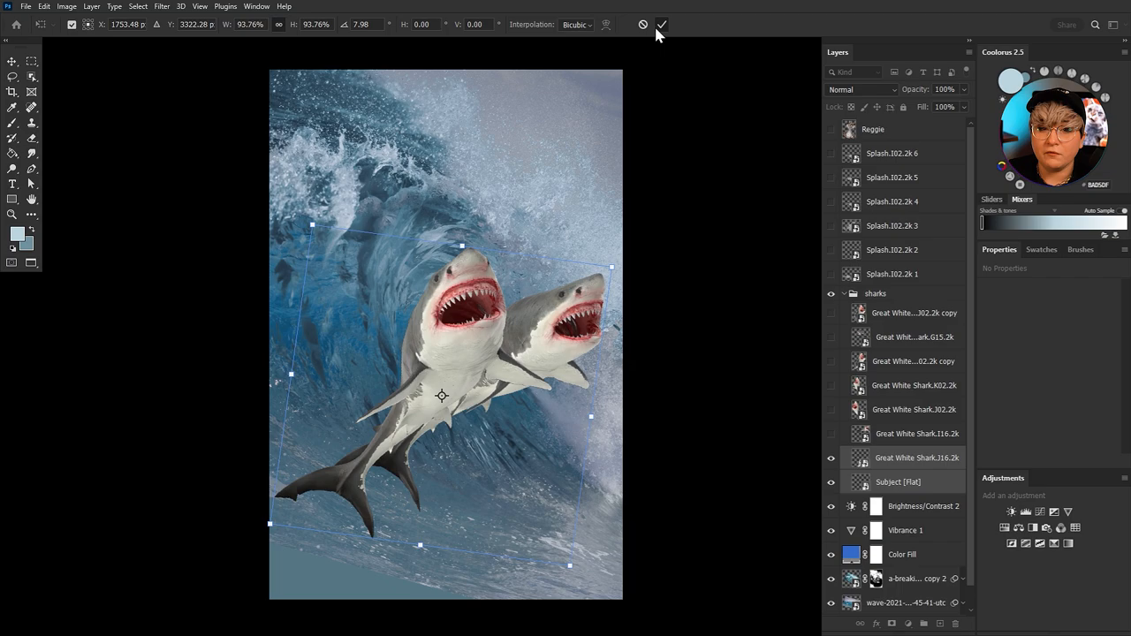
{"action": "left_click", "coordinate": [661, 24]}
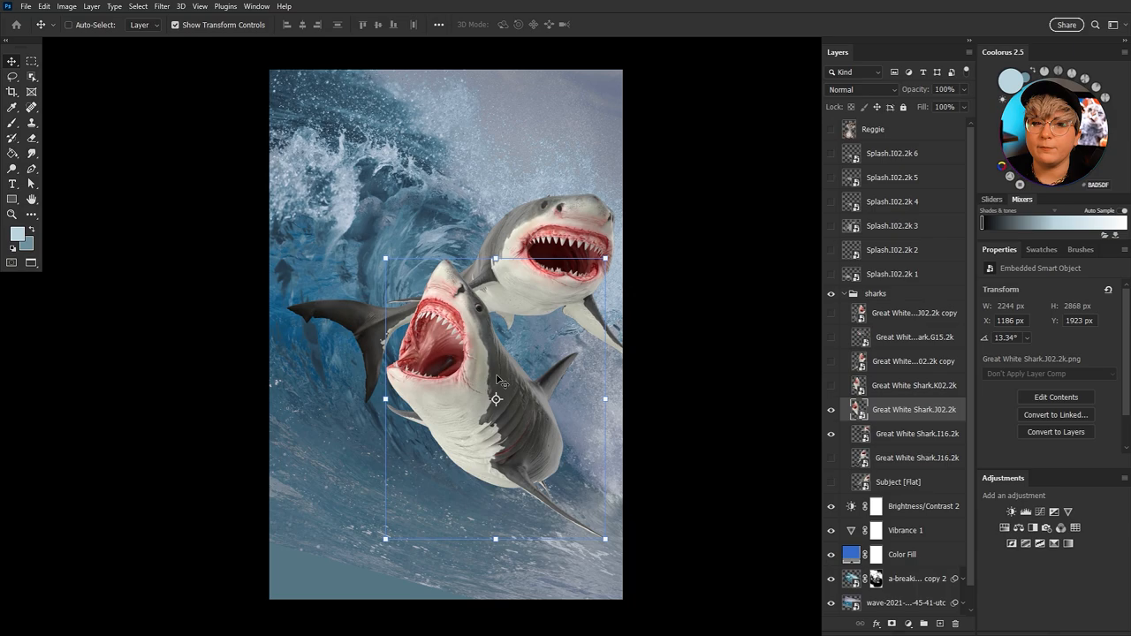
{"action": "left_click_drag", "start_coordinate": [495, 398], "coordinate": [426, 394]}
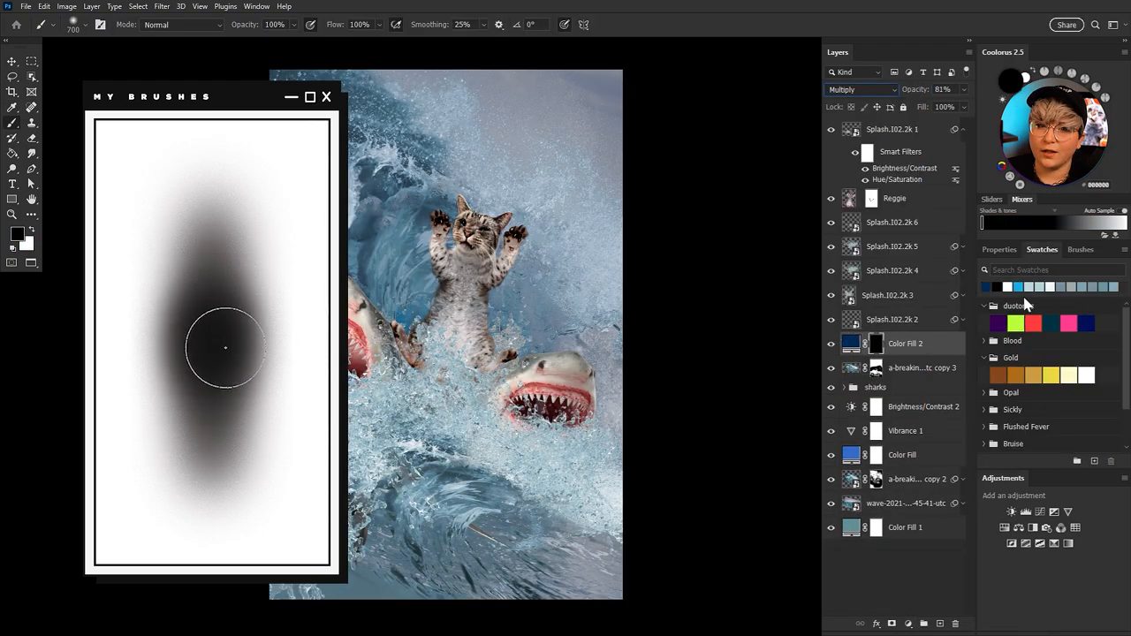
- Set Color Fill 2 to navy #0b243e, then select the cat and splash layers
{"action": "left_click", "coordinate": [1080, 250]}
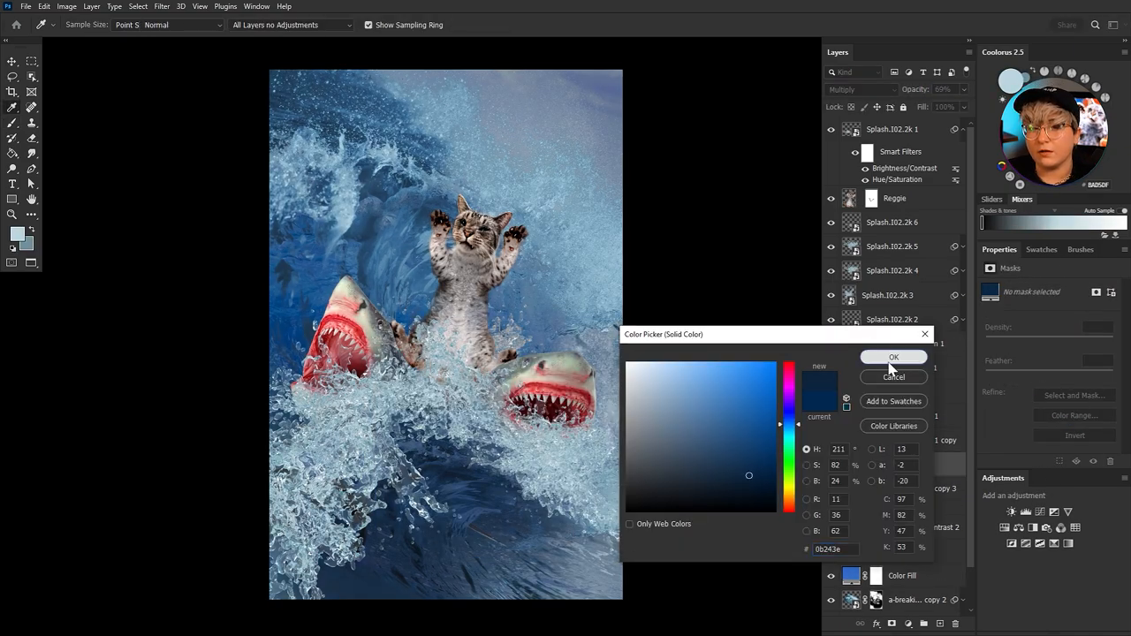
{"action": "left_click", "coordinate": [894, 357]}
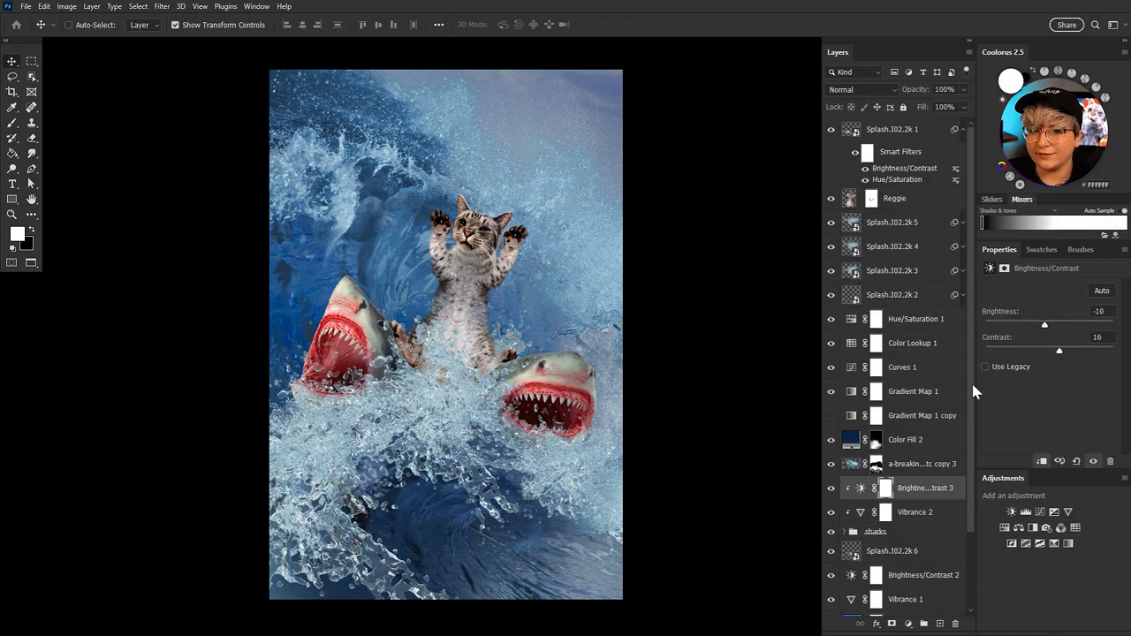
{"action": "left_click", "coordinate": [895, 198]}
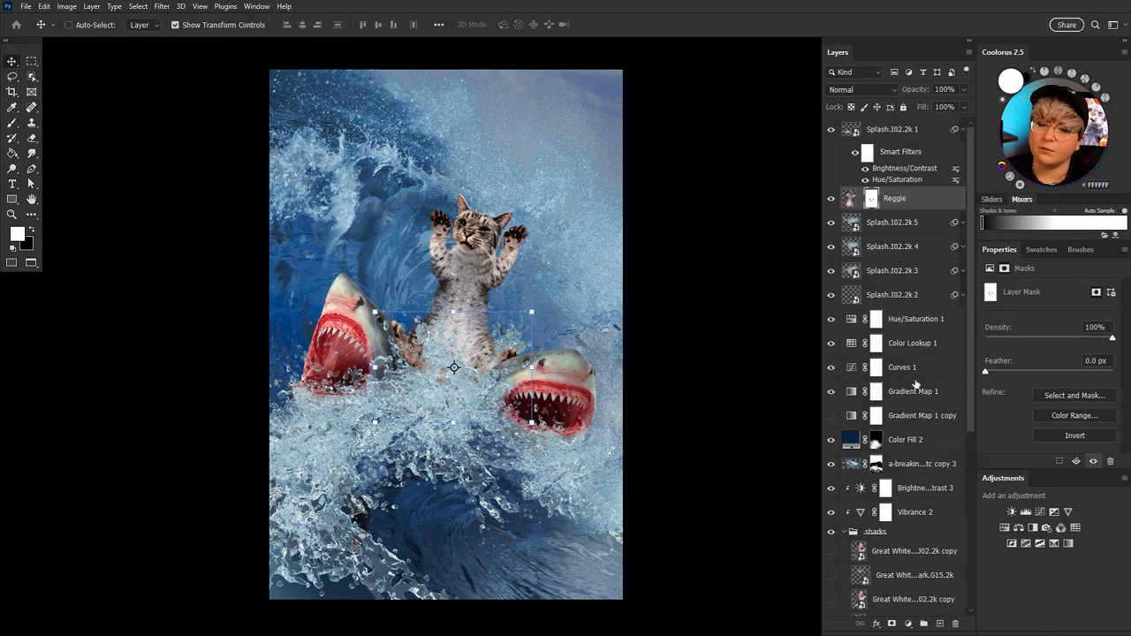
{"action": "left_click", "coordinate": [892, 129]}
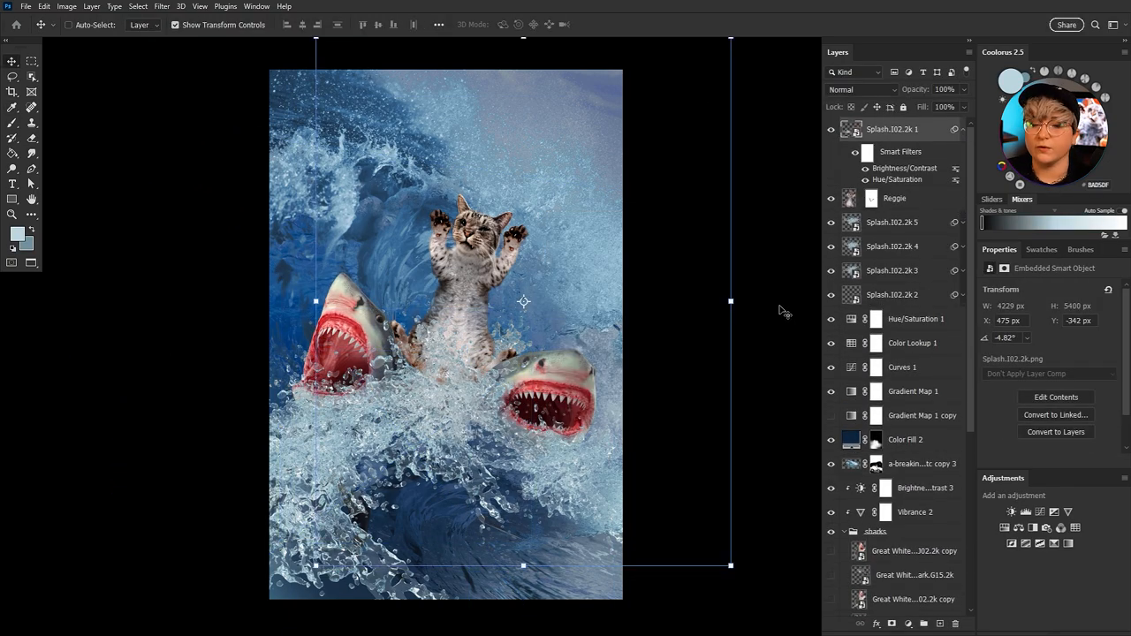
{"action": "left_click", "coordinate": [891, 246]}
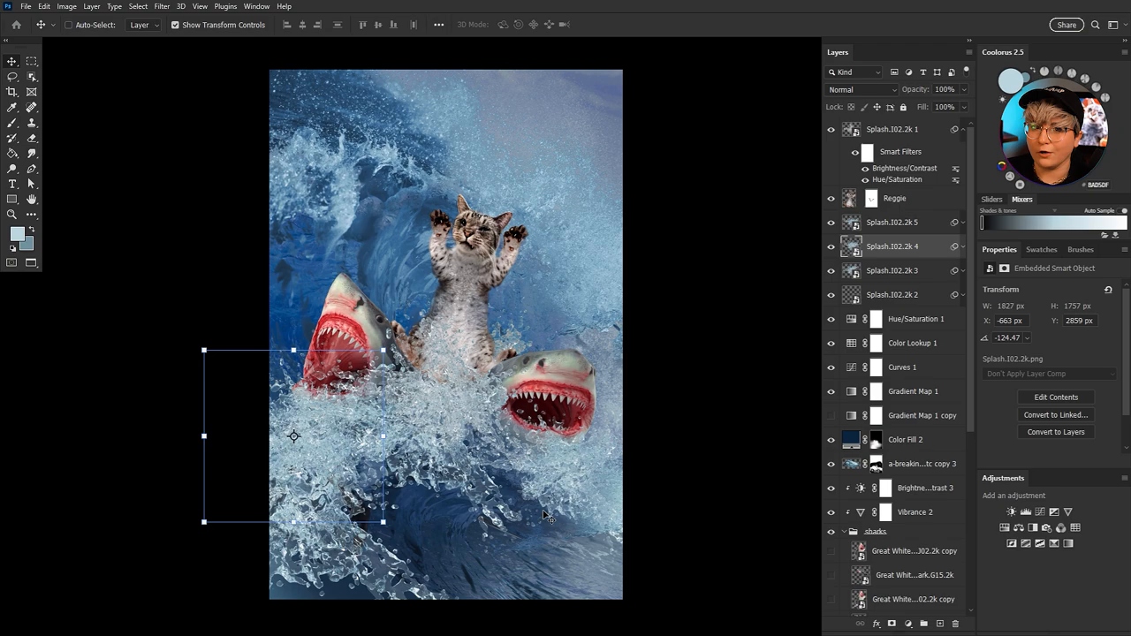